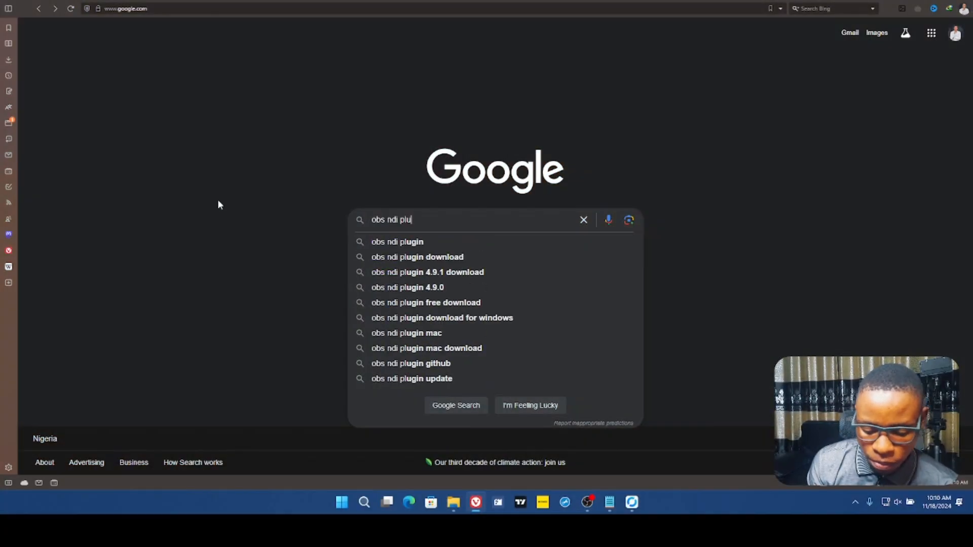
Step: Search Google for 'obs ndi plugin' and open the DistroAV NDI plugin result on the OBS forums
left_click(455, 406)
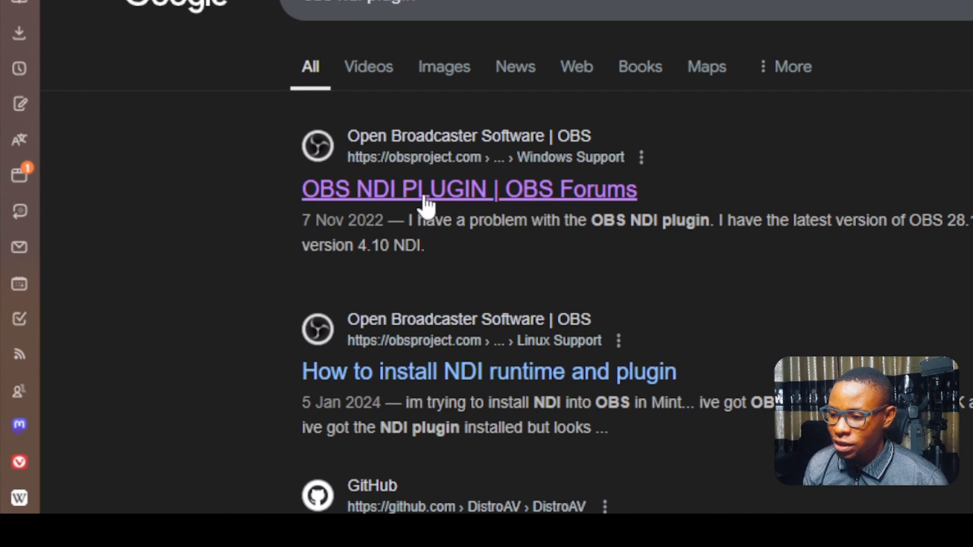
scroll("down", 3)
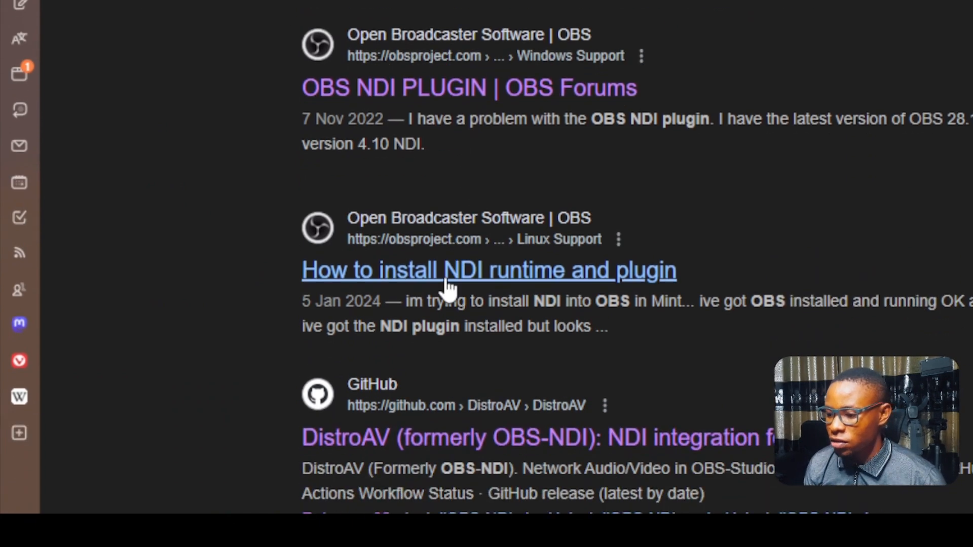
scroll("down", 3)
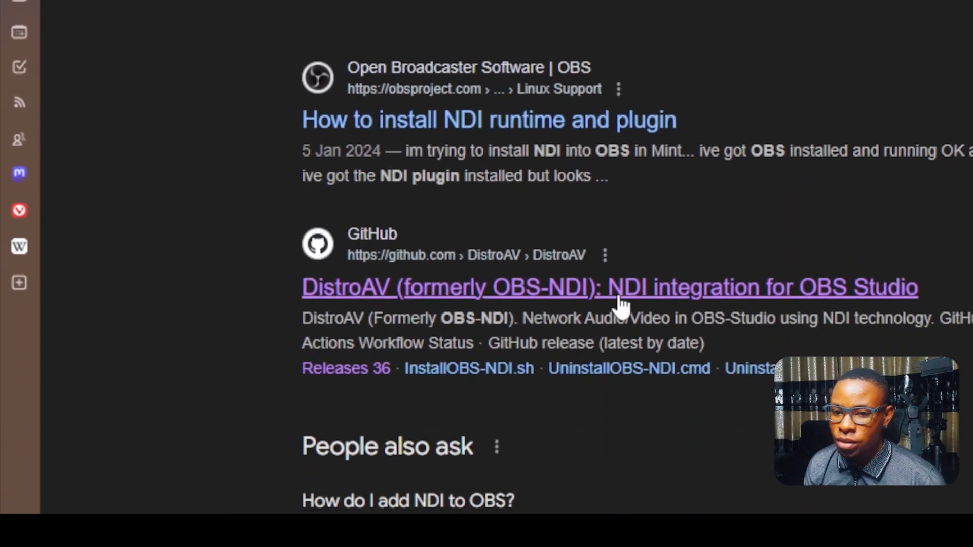
scroll("down", 3)
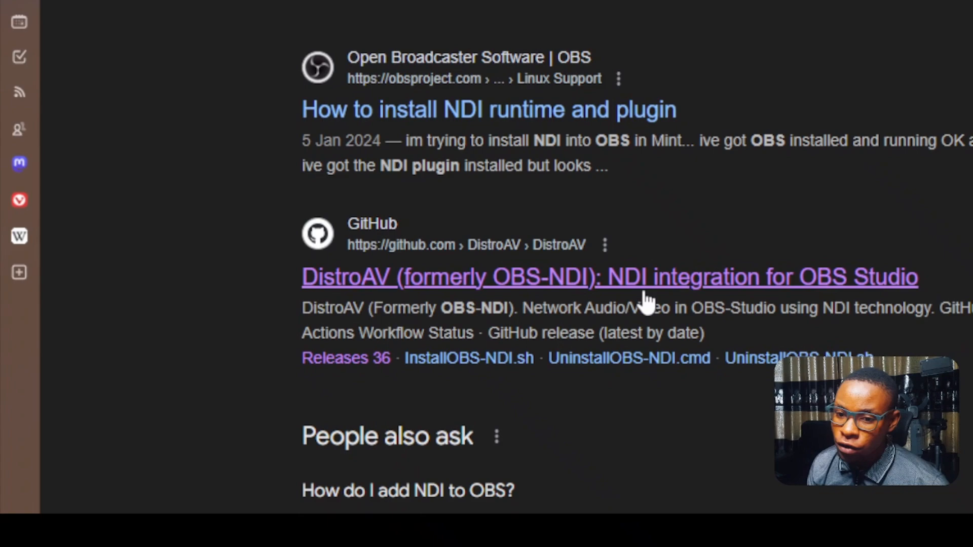
mouse_move(710, 298)
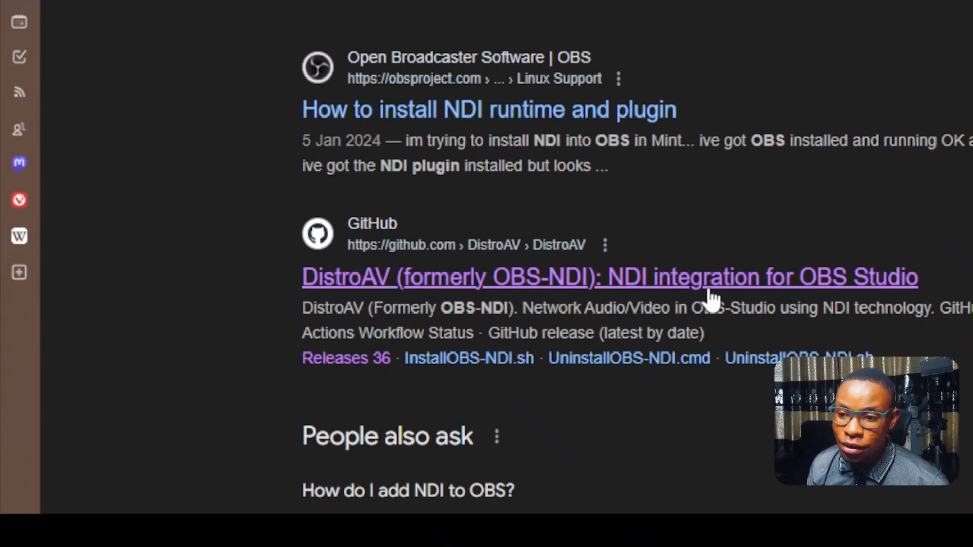
left_click(609, 276)
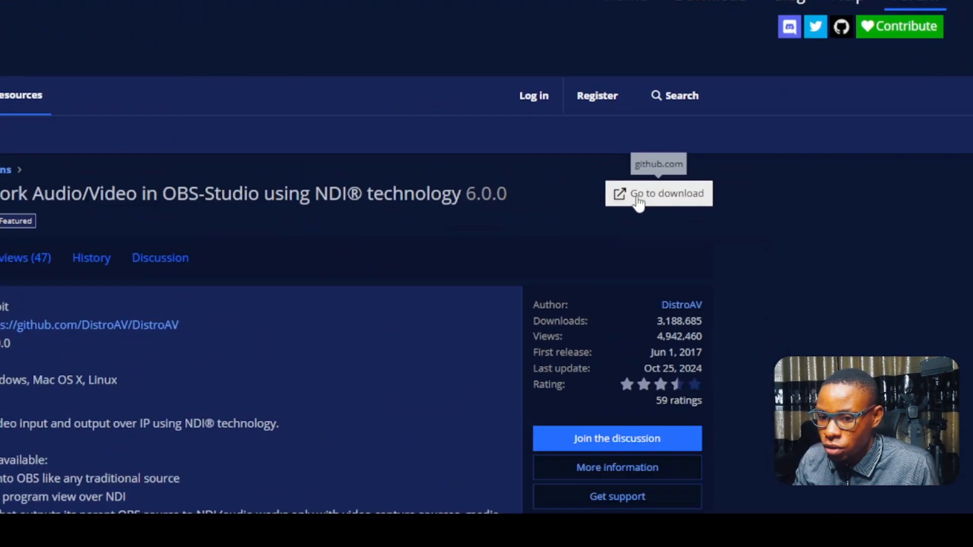
Step: Follow 'Go to download' to reach the DistroAV 6.0.0 release page on GitHub
left_click(667, 193)
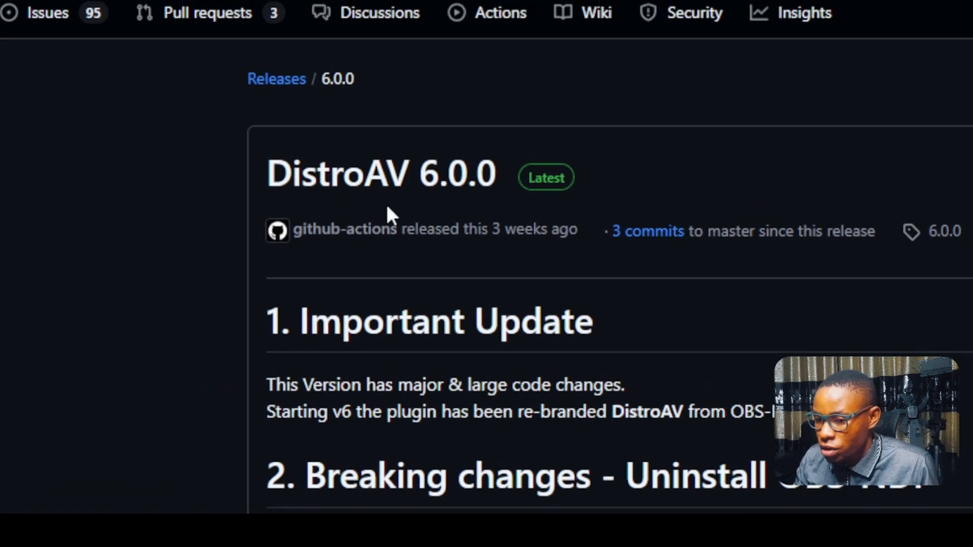
Step: Download distroav-6.0.0-windows-x64-Installer.exe and the windows-x64.zip from the release assets
scroll("down", 3)
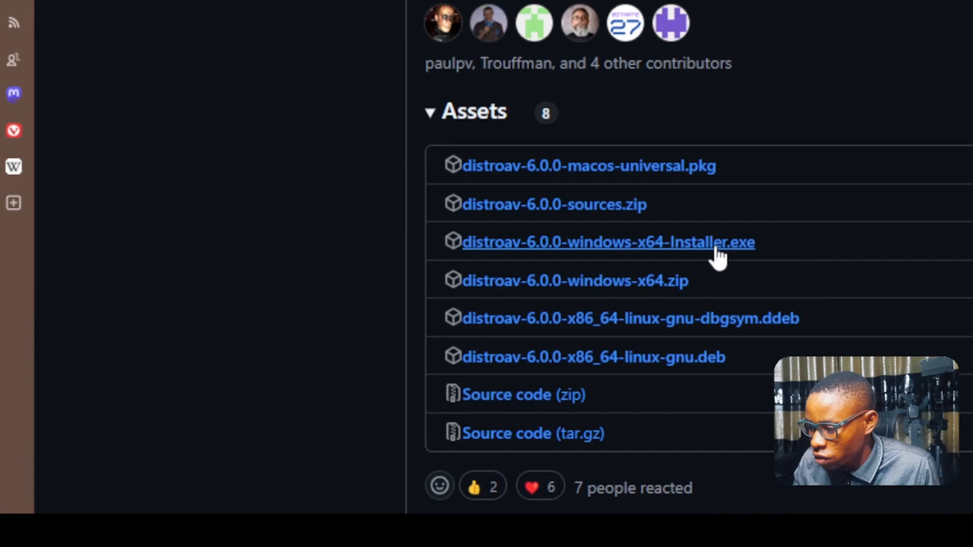
left_click(609, 242)
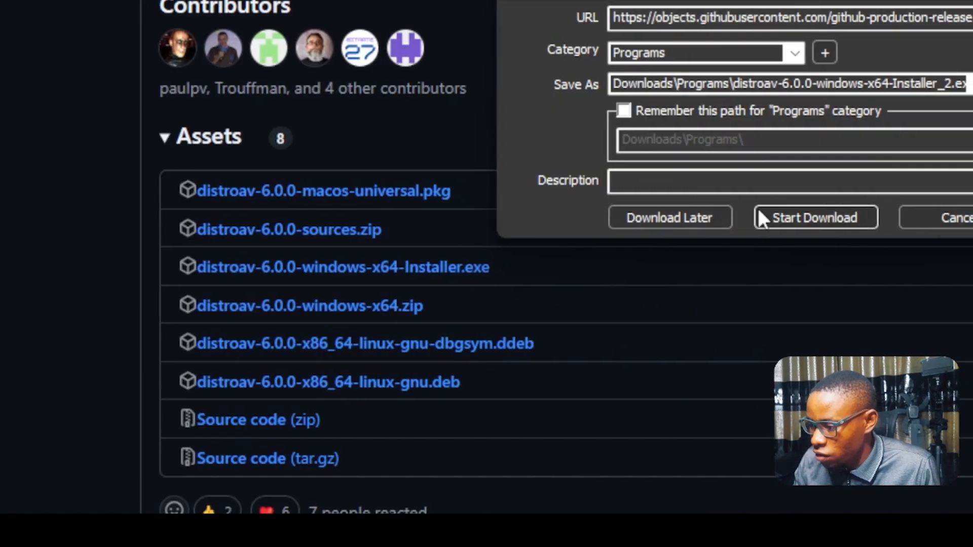
left_click(814, 217)
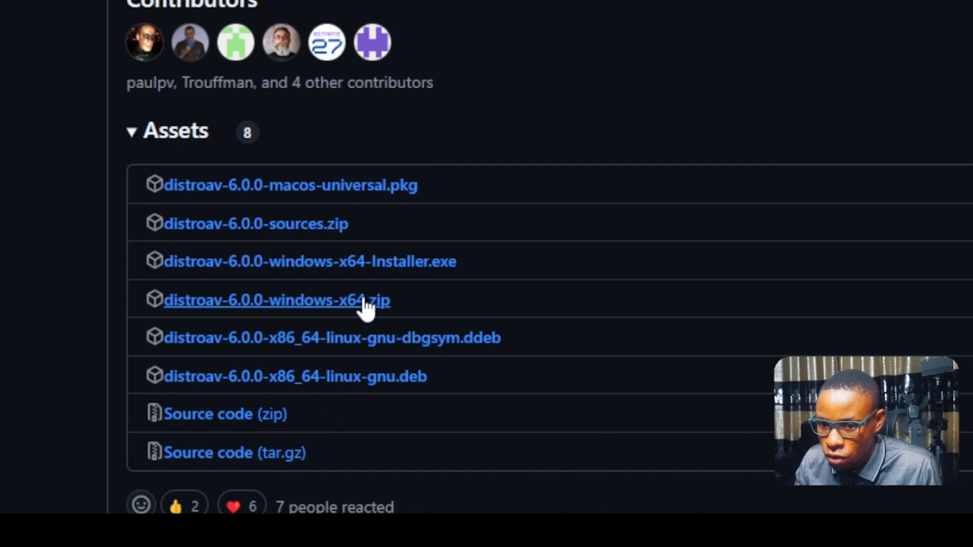
mouse_move(359, 266)
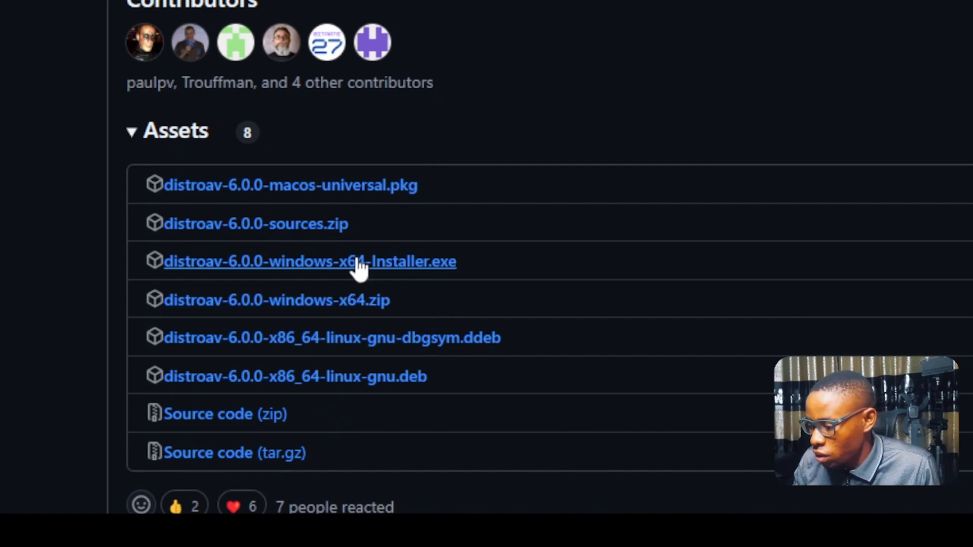
left_click(309, 262)
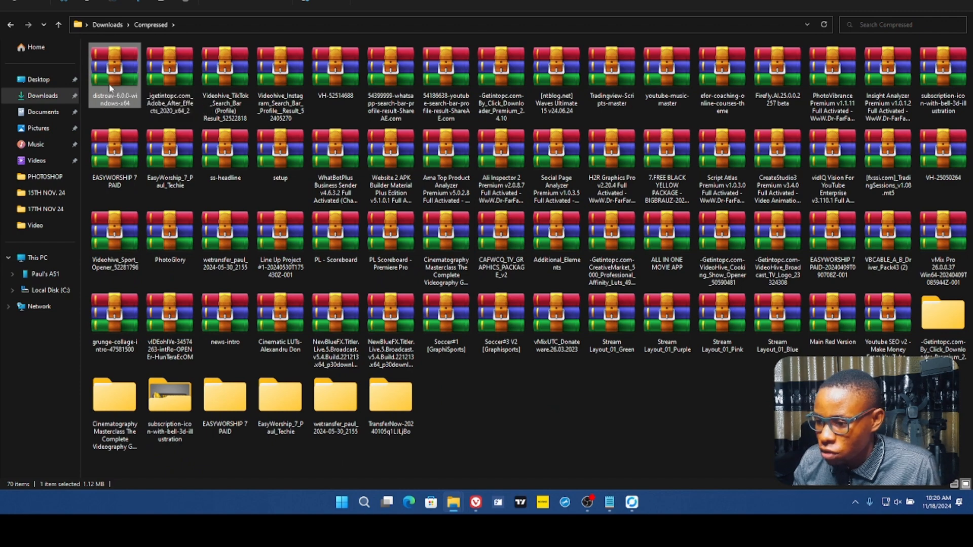
Step: Extract the distroav-6.0.0-windows-x64 zip with WinRAR into its own folder in Downloads\Compressed
right_click(115, 71)
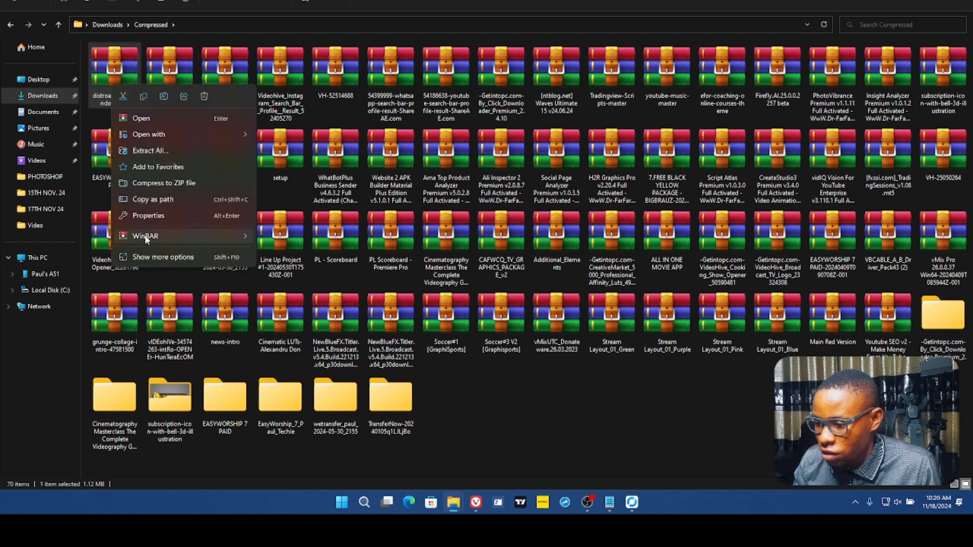
left_click(141, 119)
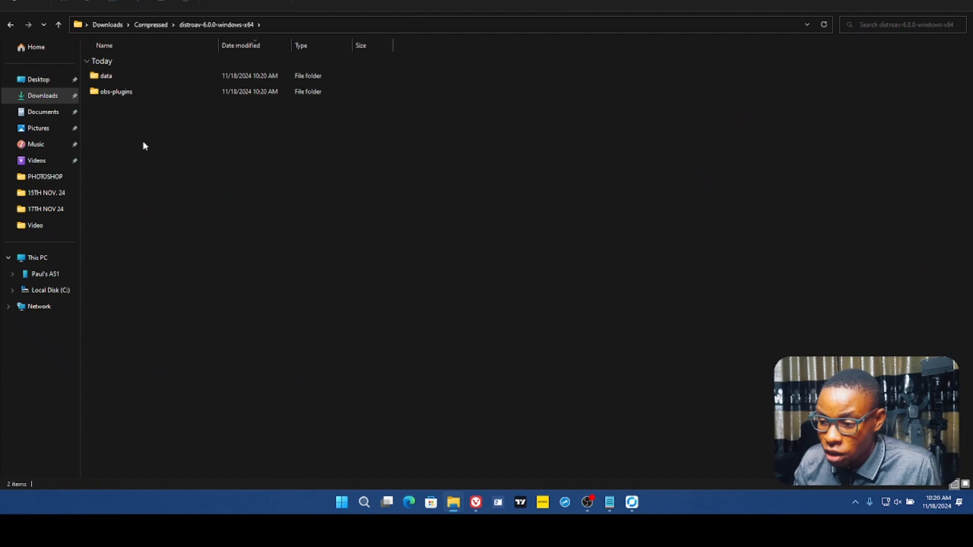
mouse_move(151, 148)
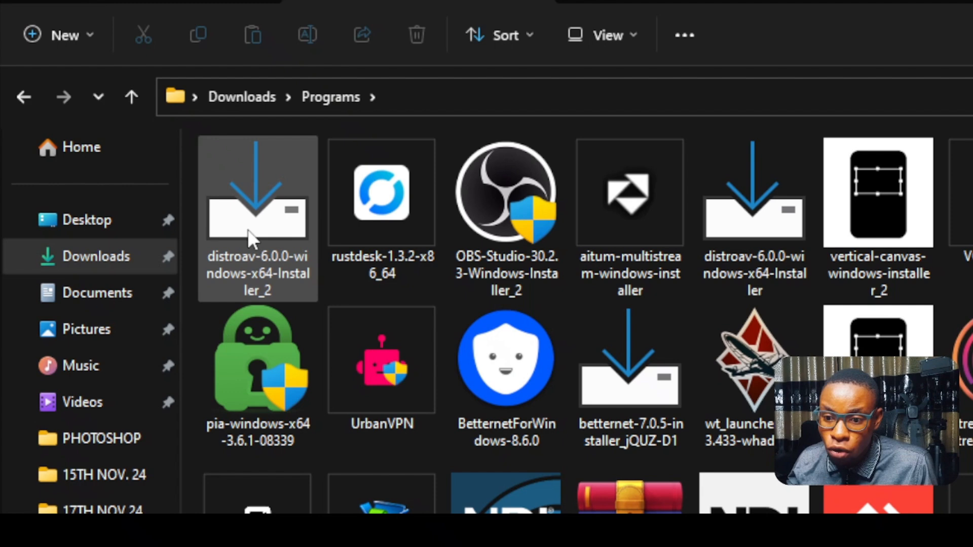
Step: Launch distroav-6.0.0-windows-x64-Installer_2 and continue past the distroav destination folder
right_click(256, 217)
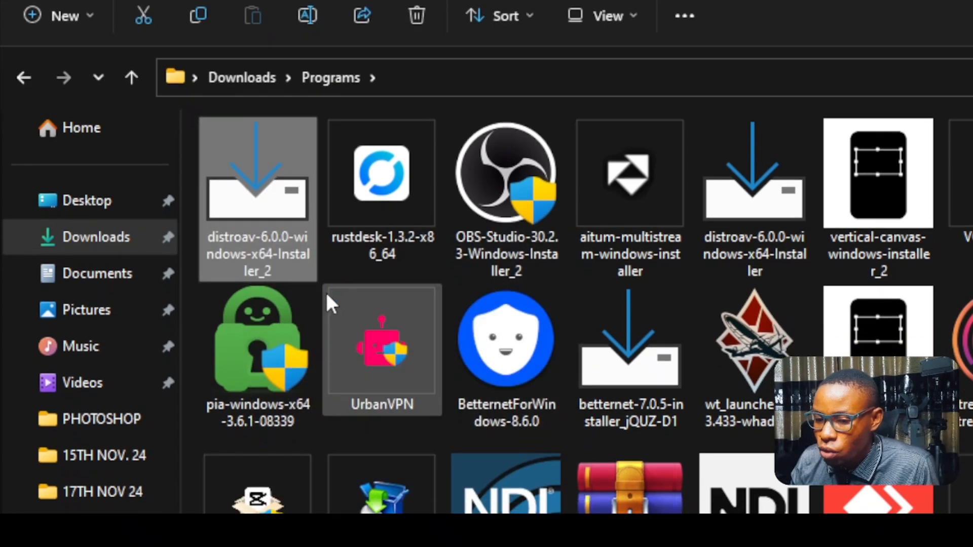
double_click(257, 199)
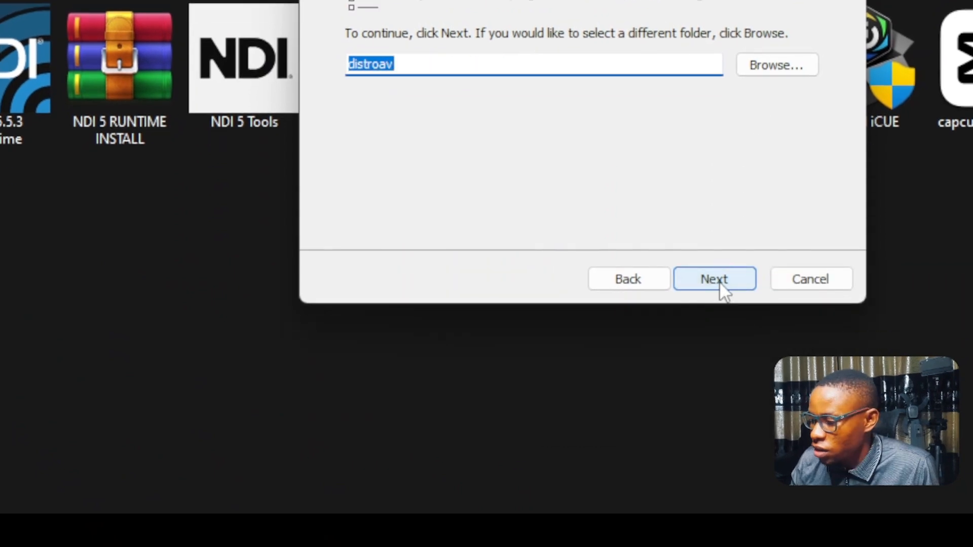
left_click(714, 279)
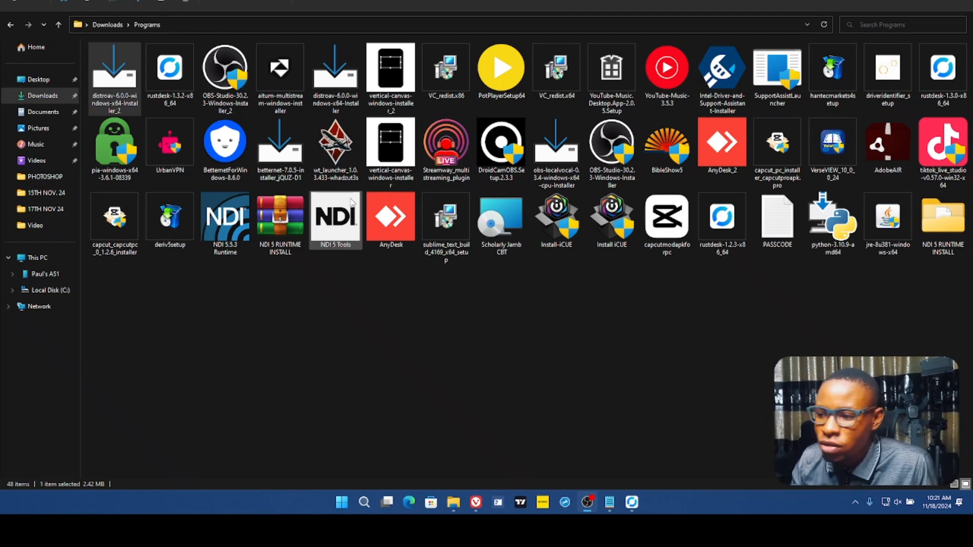
Step: Browse to C:\Program Files\obs-studio\obs-plugins\64bit to check OBS Studio's plugin folder
double_click(115, 74)
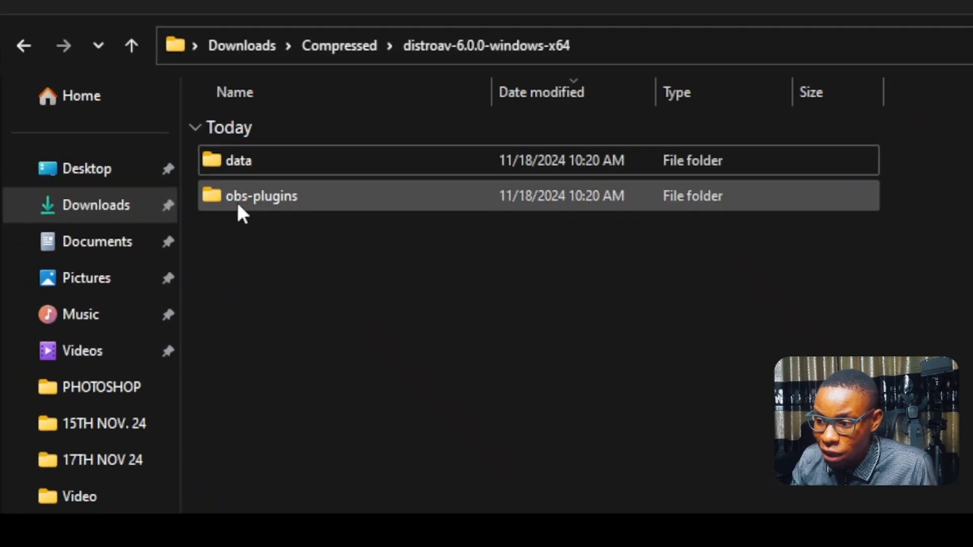
mouse_move(262, 195)
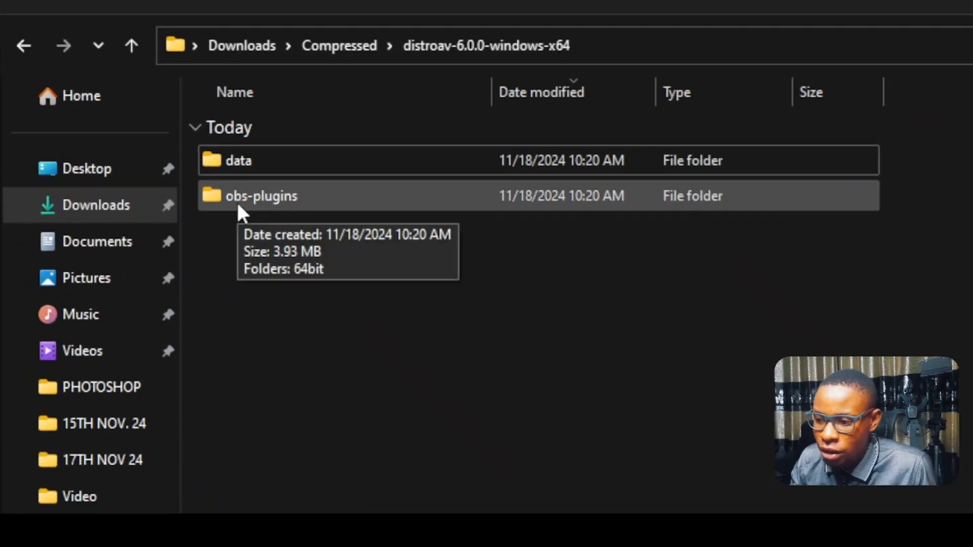
mouse_move(317, 211)
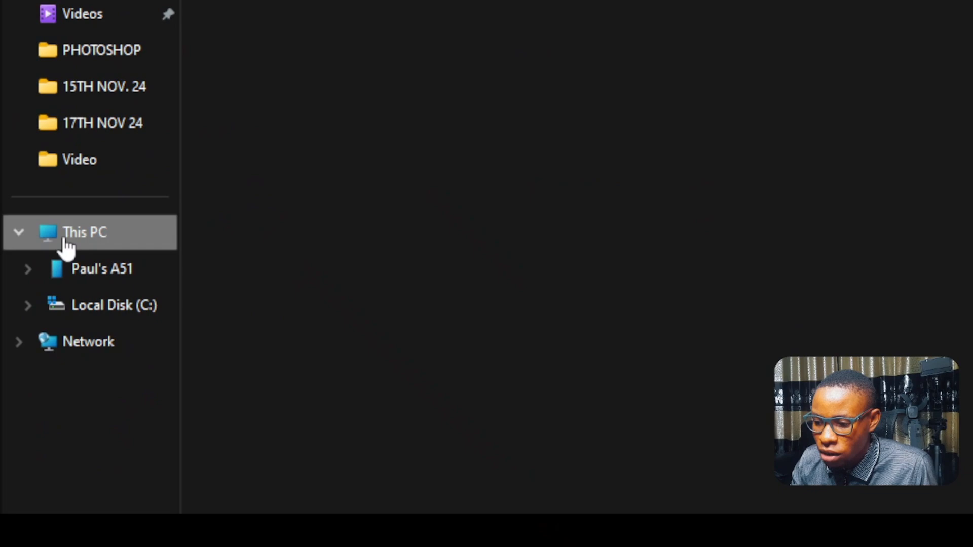
left_click(85, 231)
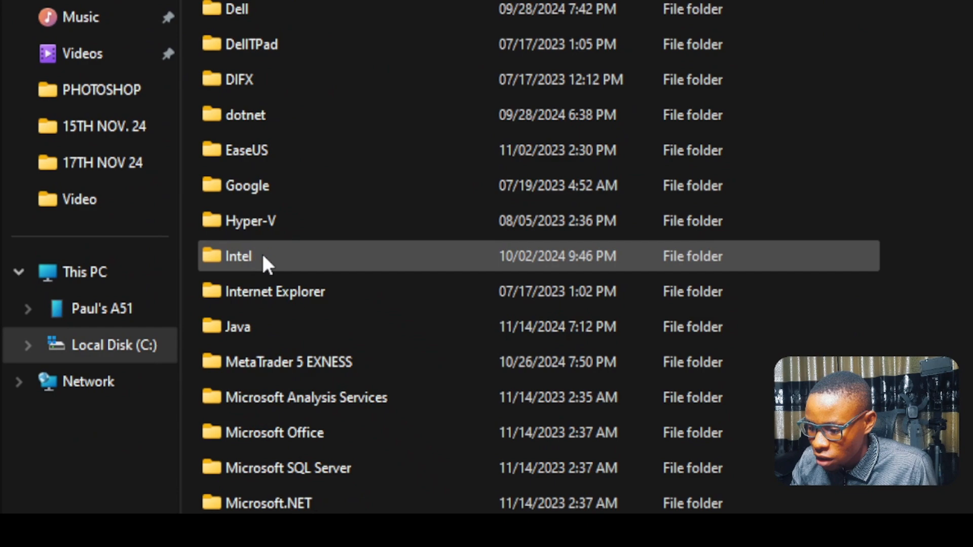
scroll("down", 3)
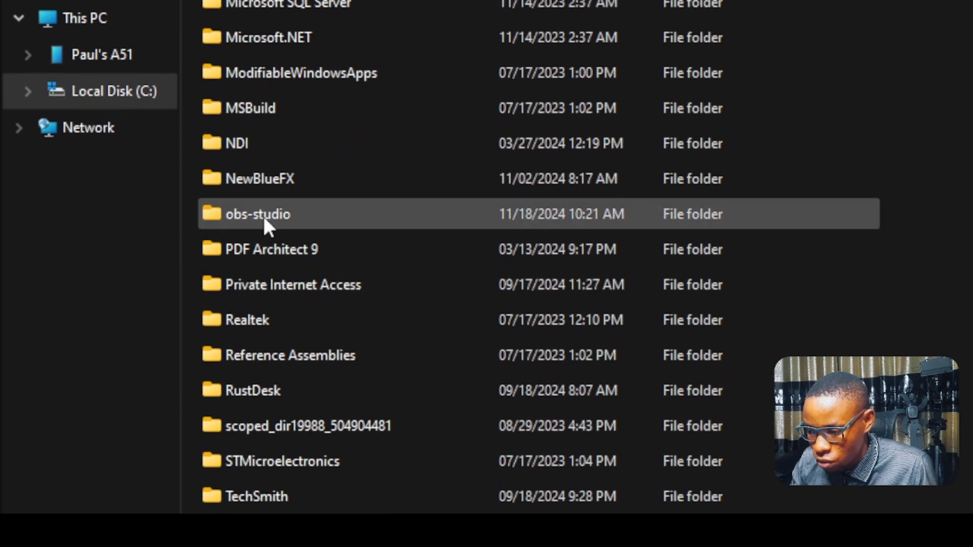
double_click(256, 213)
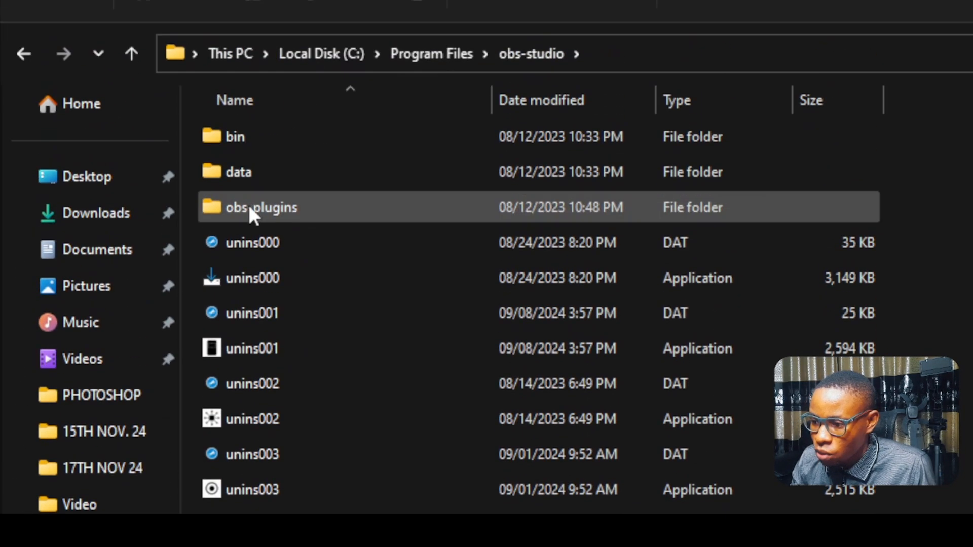
left_click(260, 207)
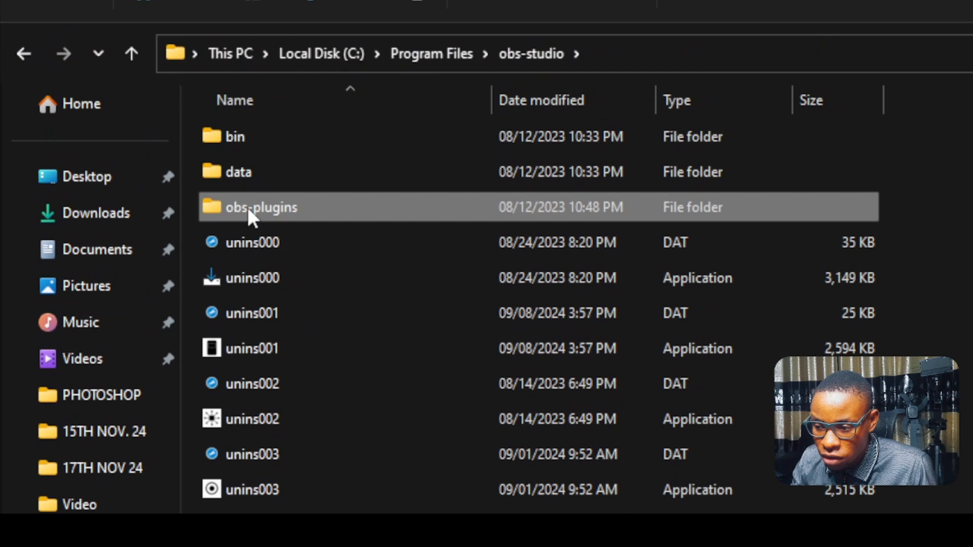
double_click(261, 207)
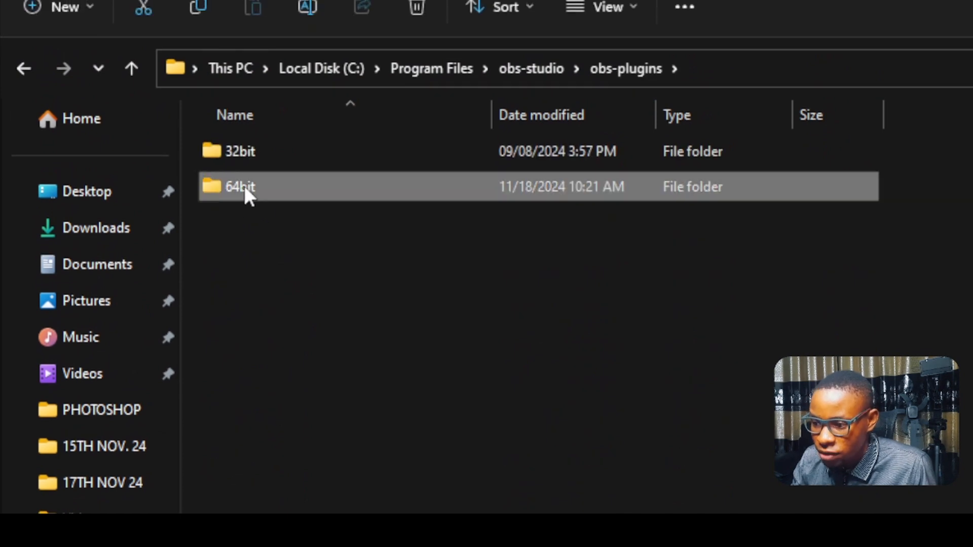
double_click(240, 186)
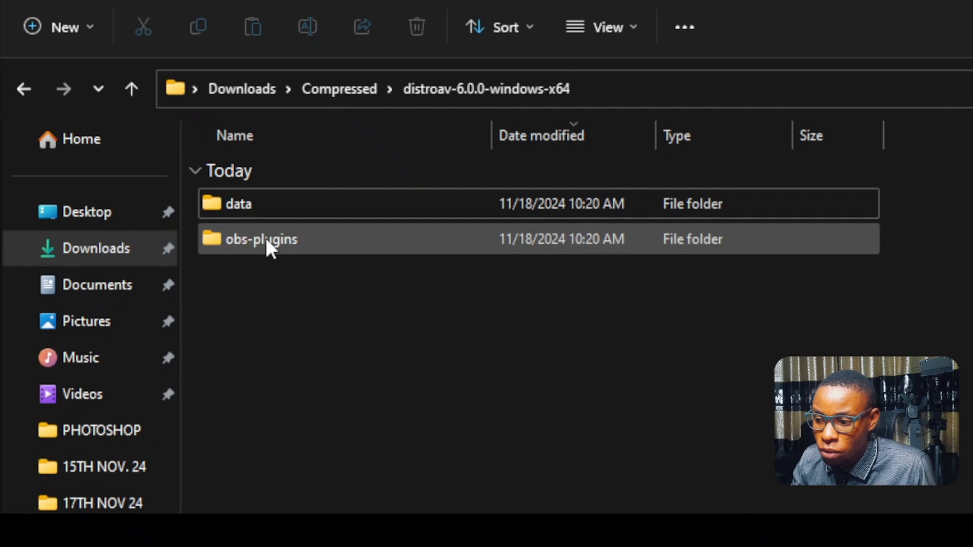
Step: Return to the extracted DistroAV obs-plugins 64bit folder with distroav.dll and distroav.pdb
double_click(261, 239)
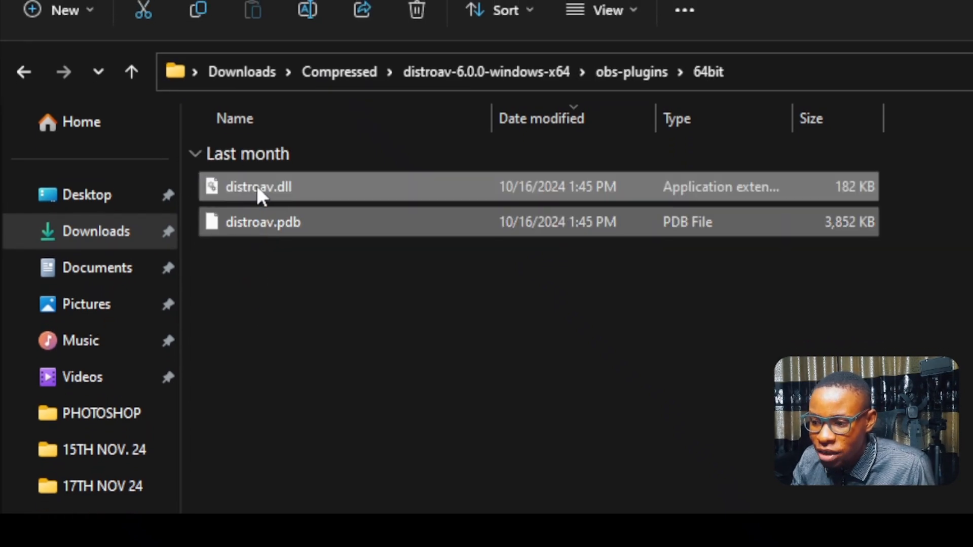
Step: Copy distroav.dll and distroav.pdb into obs-studio\obs-plugins\64bit, replacing existing files with admin permission
right_click(262, 221)
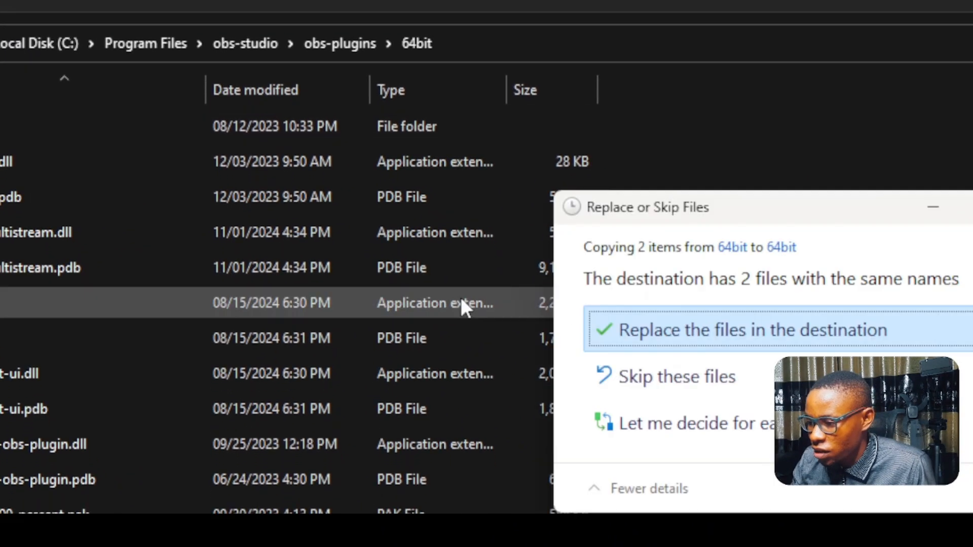
left_click(742, 330)
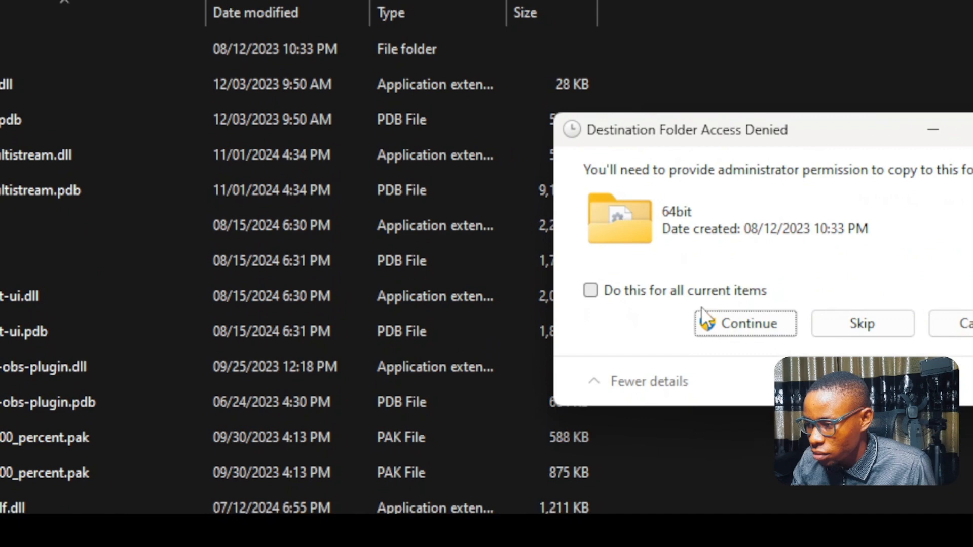
left_click(744, 322)
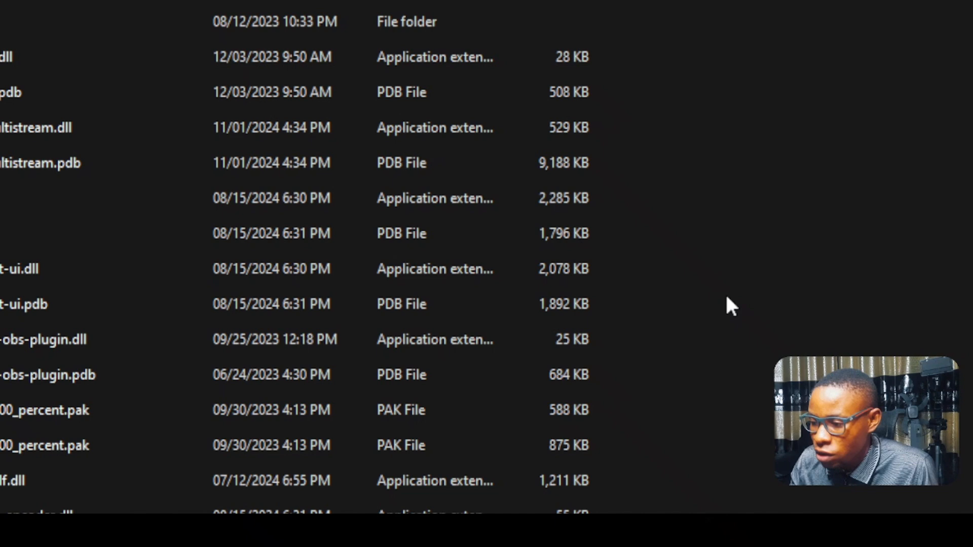
Step: Go up to the obs-studio install folder and back up to the extracted distroav-6.0.0-windows-x64 folder
left_click(131, 97)
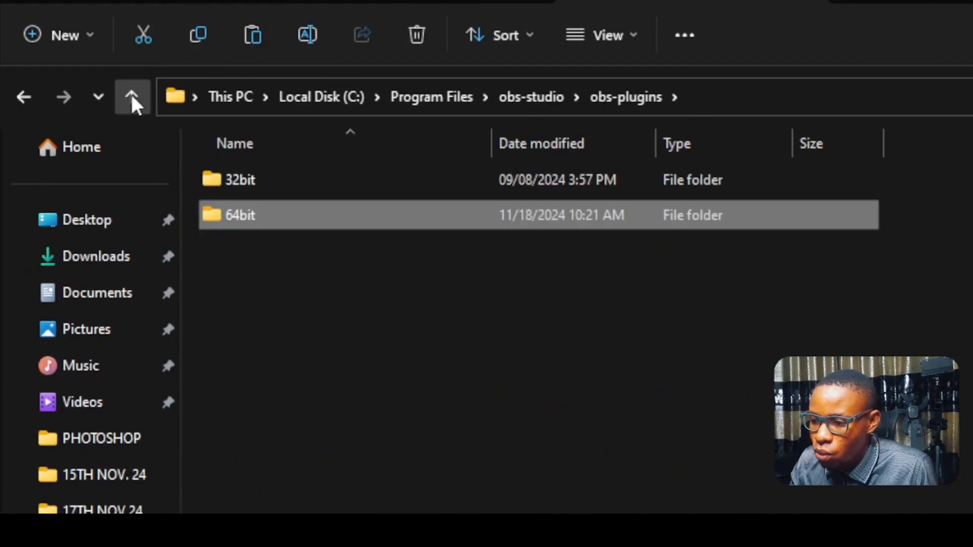
left_click(132, 97)
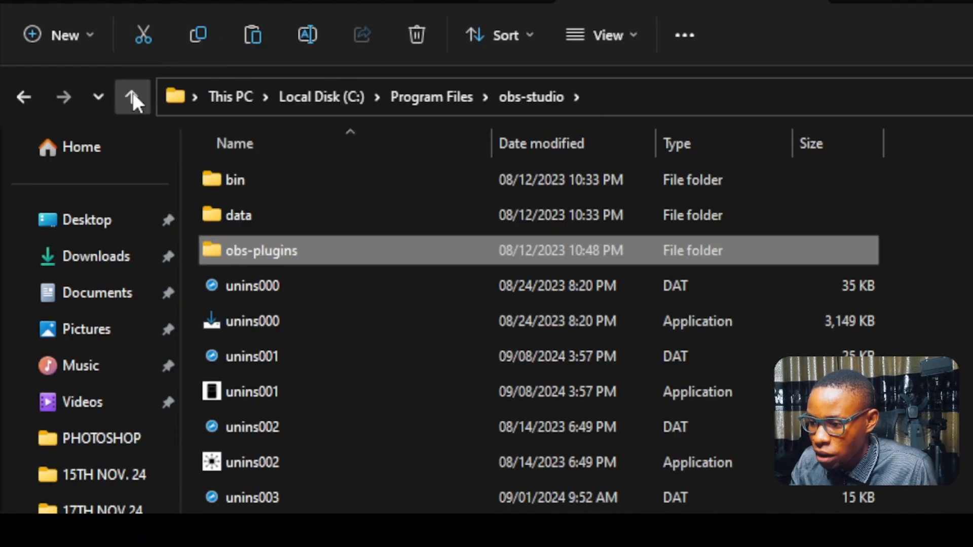
mouse_move(397, 215)
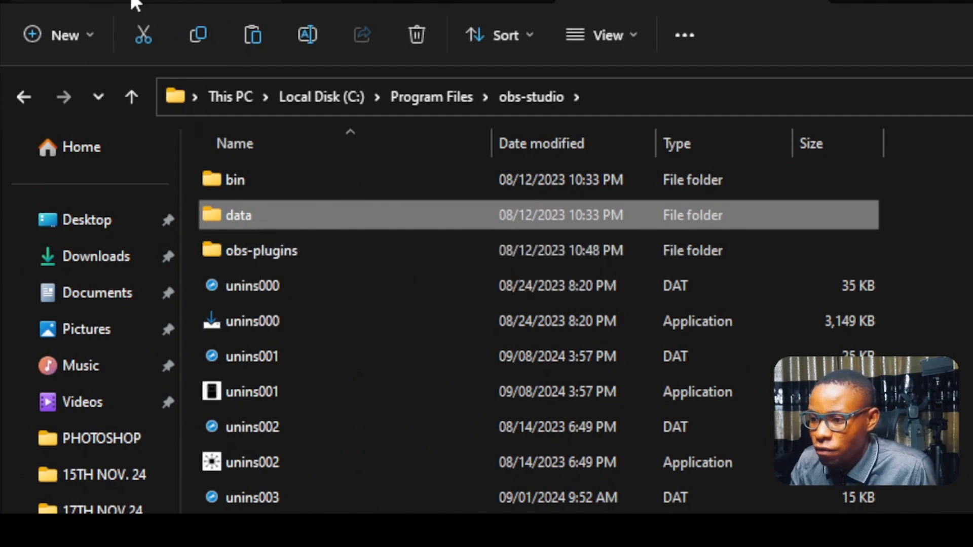
left_click(132, 97)
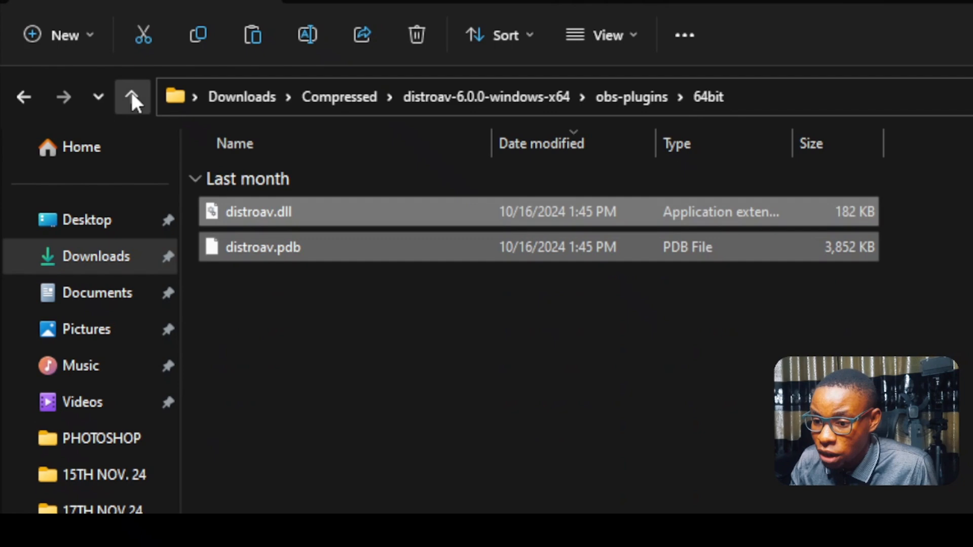
left_click(132, 98)
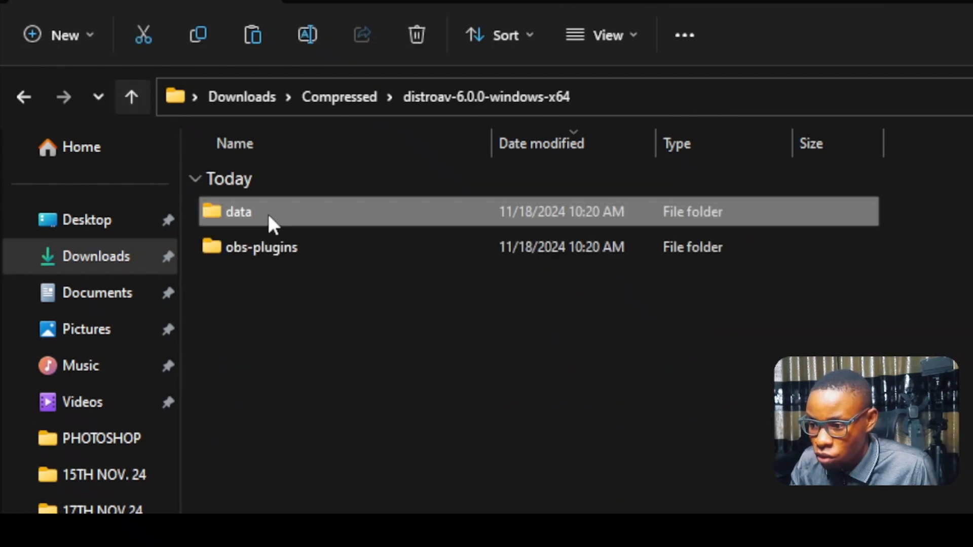
Step: Enter data\obs-plugins in the extracted DistroAV folder and select its distroav folder
double_click(237, 212)
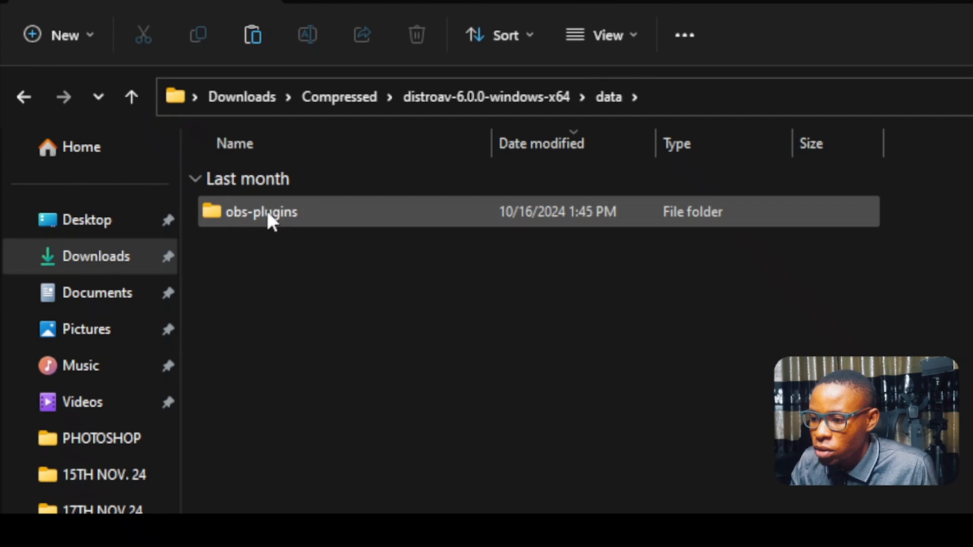
double_click(260, 212)
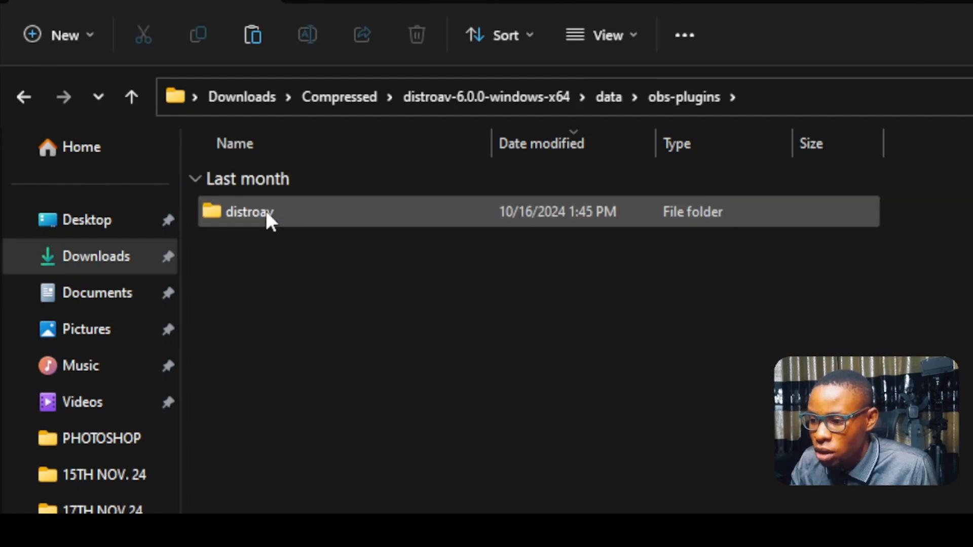
left_click(249, 212)
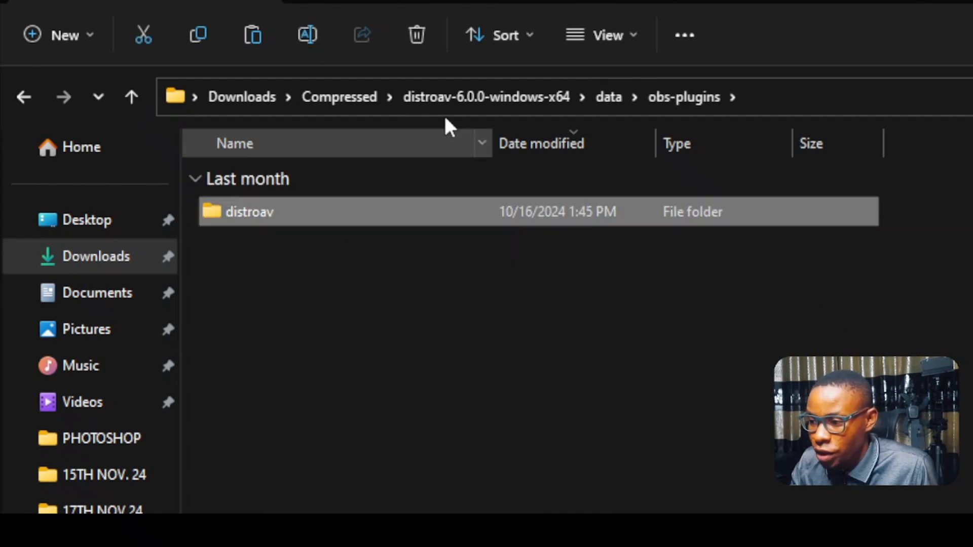